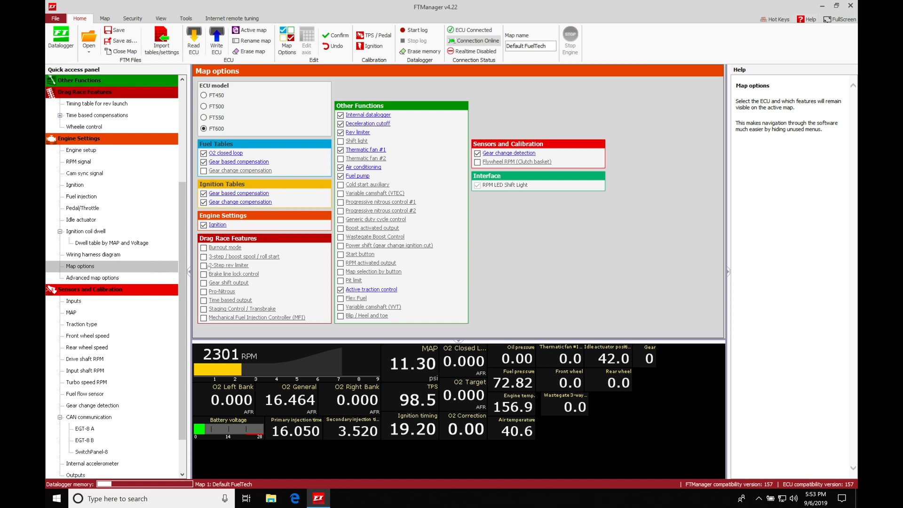
- Enable the 2-Step rev limiter under Drag Race Features and show Time based compensations
{"action": "left_click", "coordinate": [205, 265]}
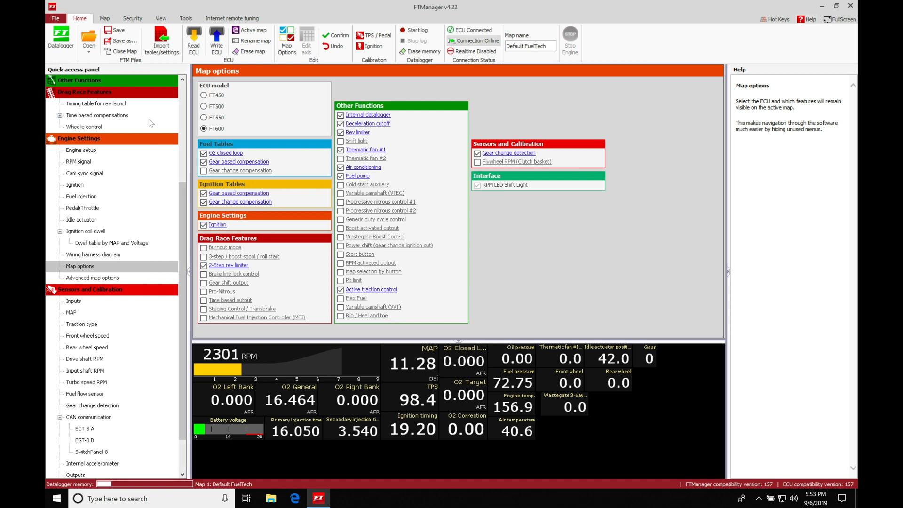
{"action": "left_click", "coordinate": [97, 115]}
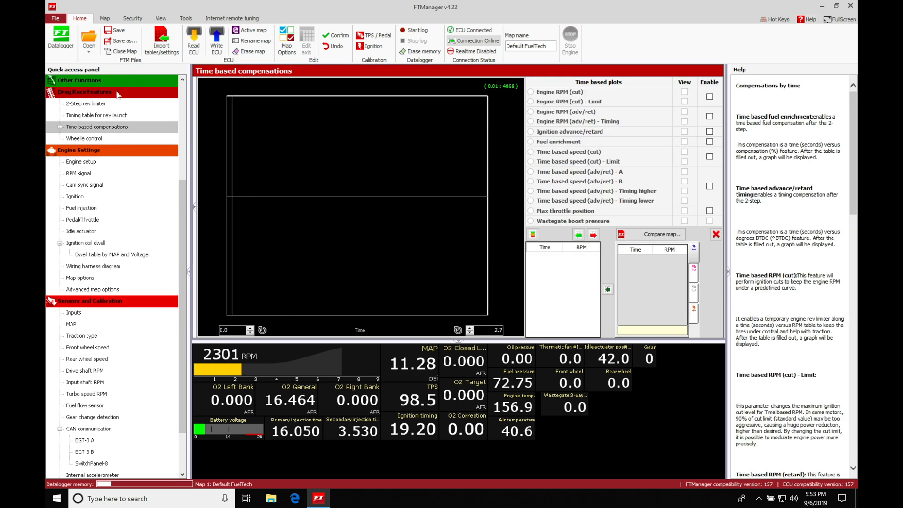
- Set the 2-Step rev limiter activation to '2-Step button / Clutch' after trying FTCAN 2.0
{"action": "left_click", "coordinate": [86, 103]}
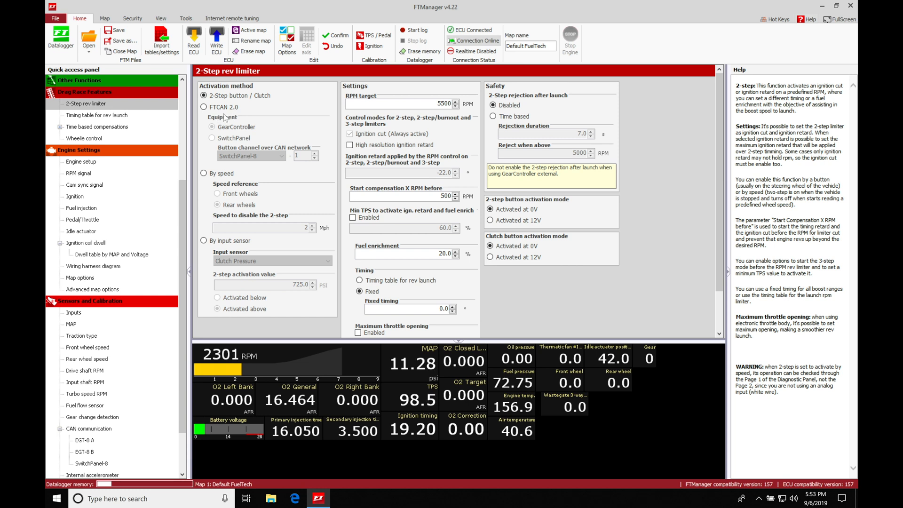
{"action": "left_click", "coordinate": [203, 107]}
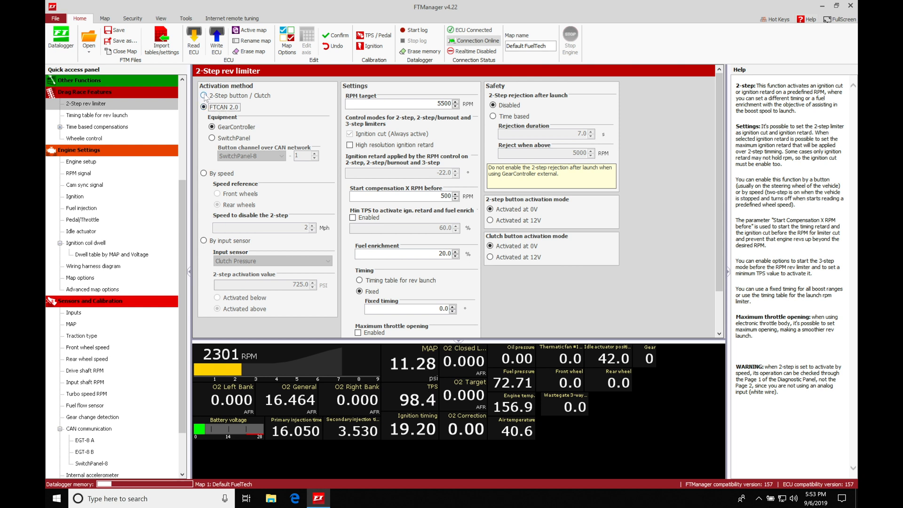
{"action": "left_click", "coordinate": [205, 96]}
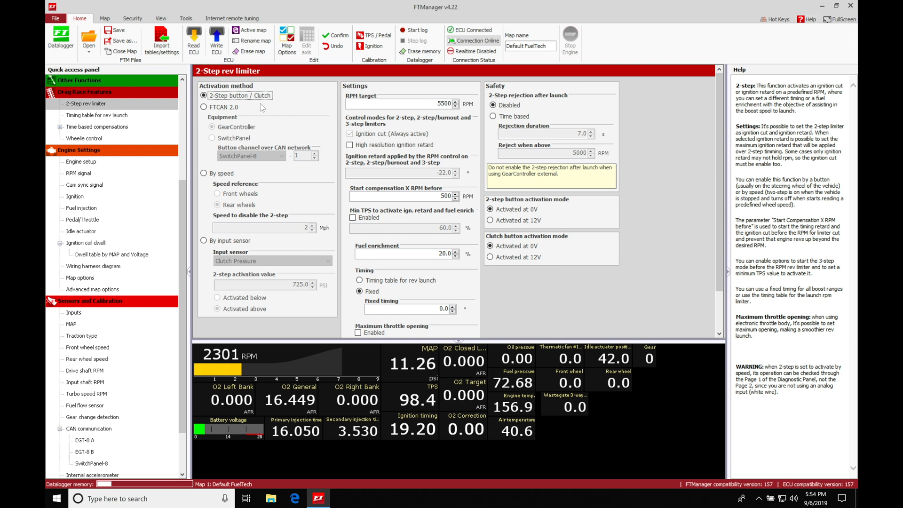
{"action": "mouse_move", "coordinate": [53, 373]}
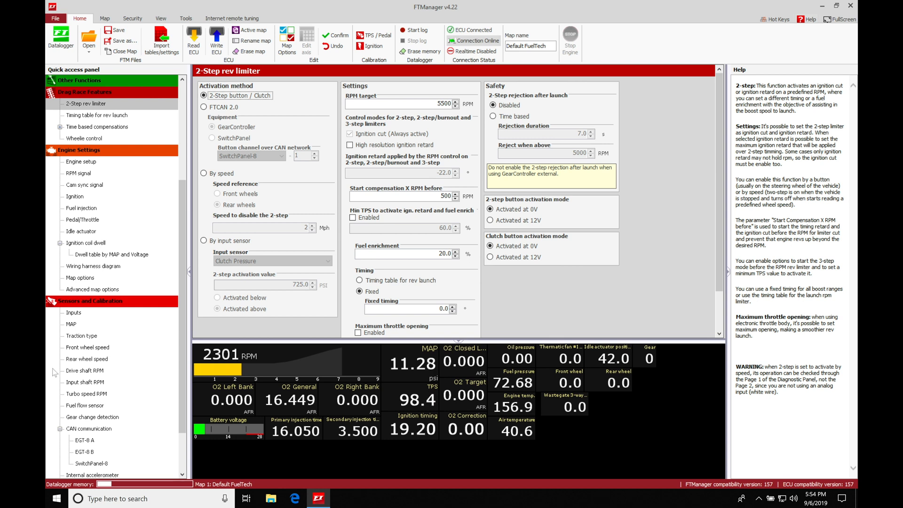
- Assign white-wire input #15 the '2-step' default name, keeping negative signal with pullup
{"action": "left_click", "coordinate": [73, 312]}
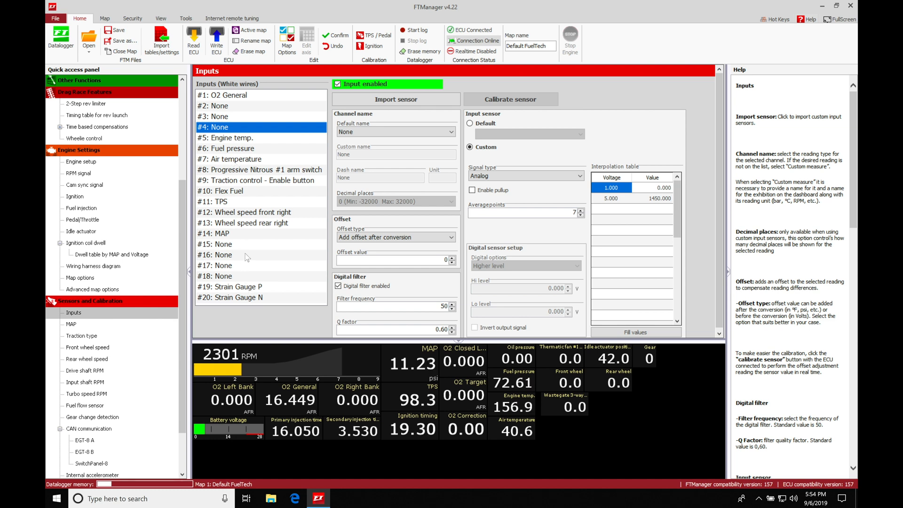
{"action": "left_click", "coordinate": [247, 244]}
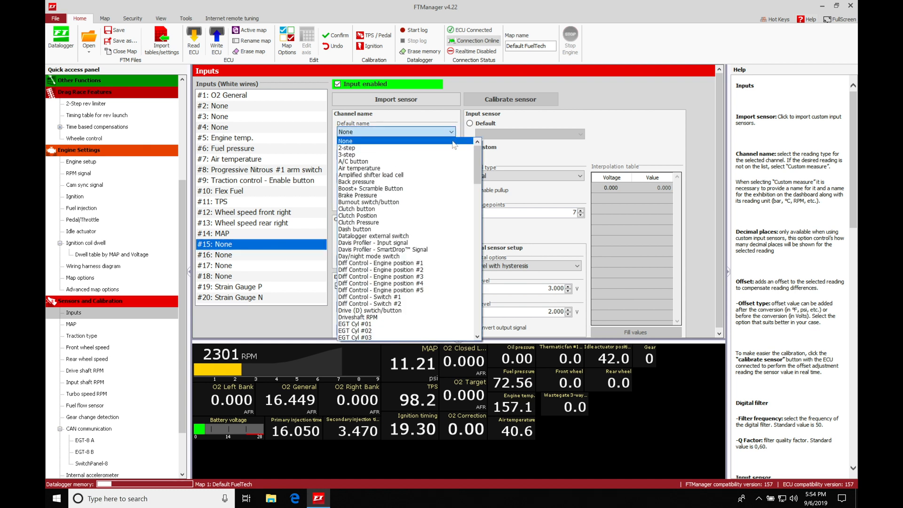
{"action": "left_click", "coordinate": [347, 148]}
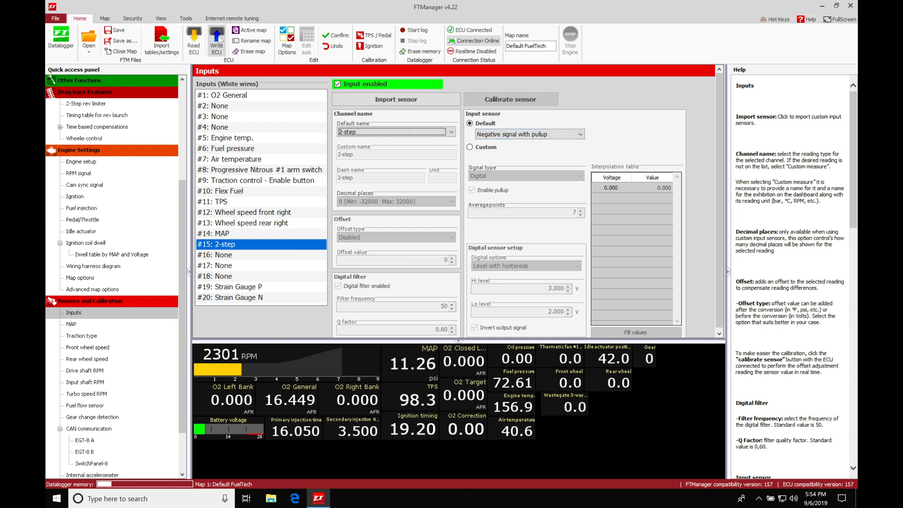
- Write the configuration to the ECU and show the Diagnostic Panel listing the 2-step input
{"action": "left_click", "coordinate": [216, 39]}
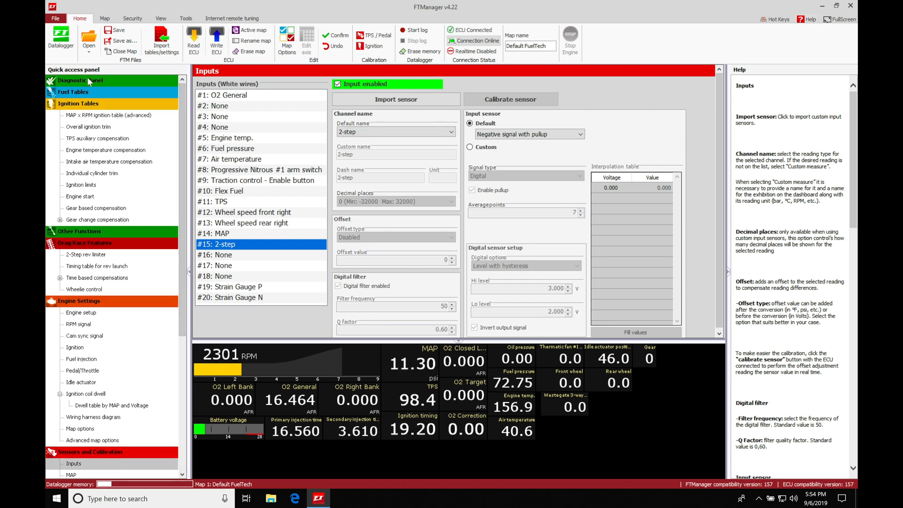
{"action": "left_click", "coordinate": [81, 80]}
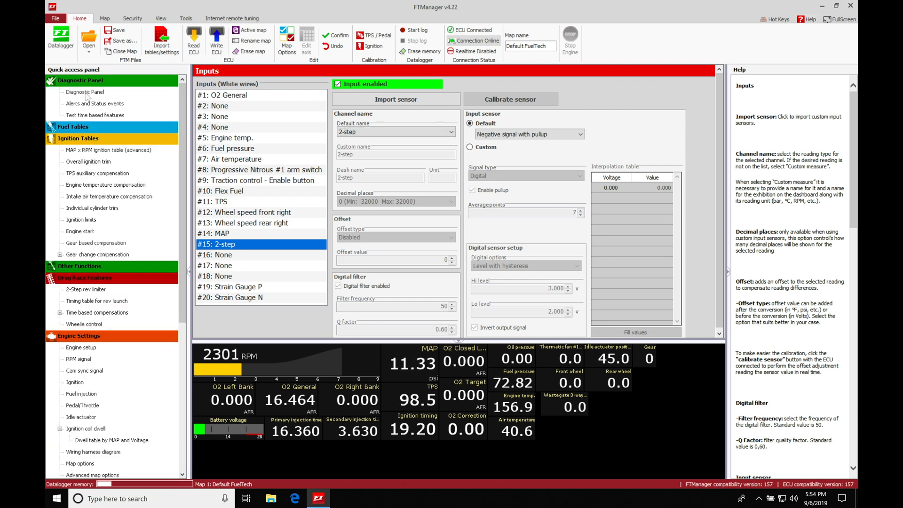
{"action": "left_click", "coordinate": [85, 92]}
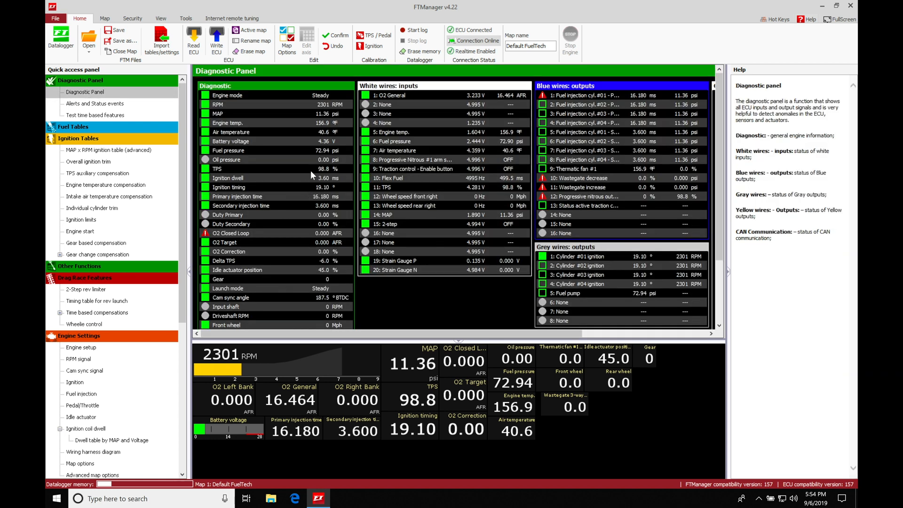